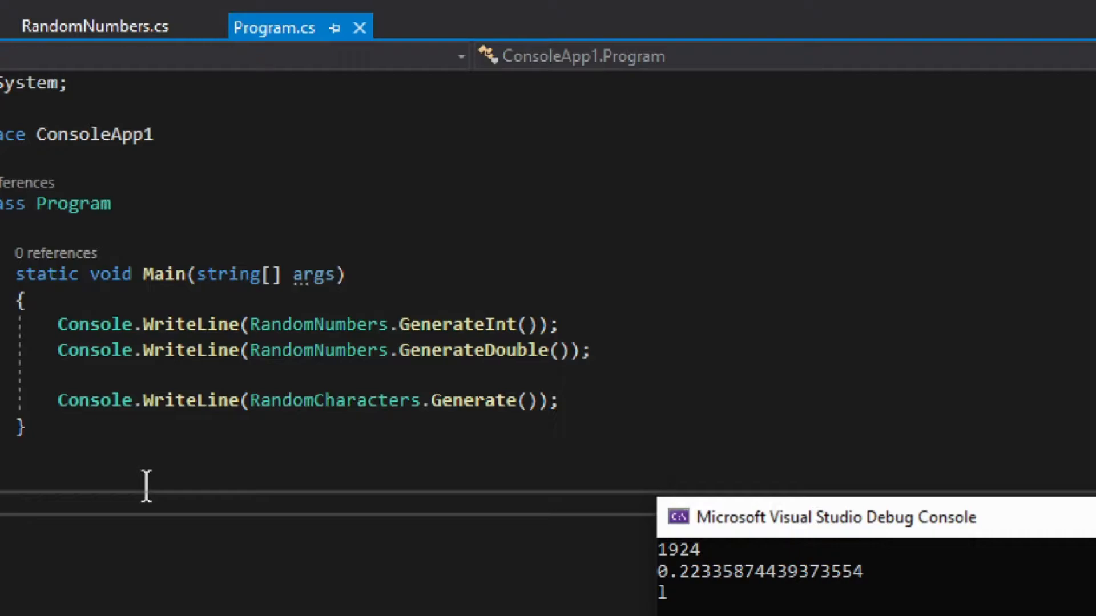
pyautogui.moveTo(261, 111)
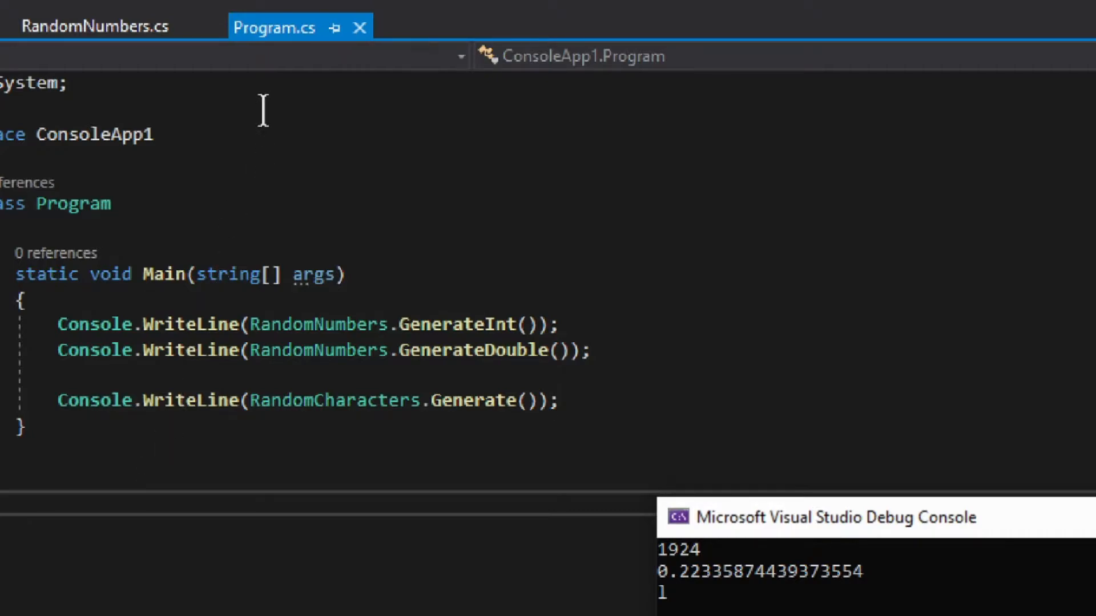
pyautogui.moveTo(315, 251)
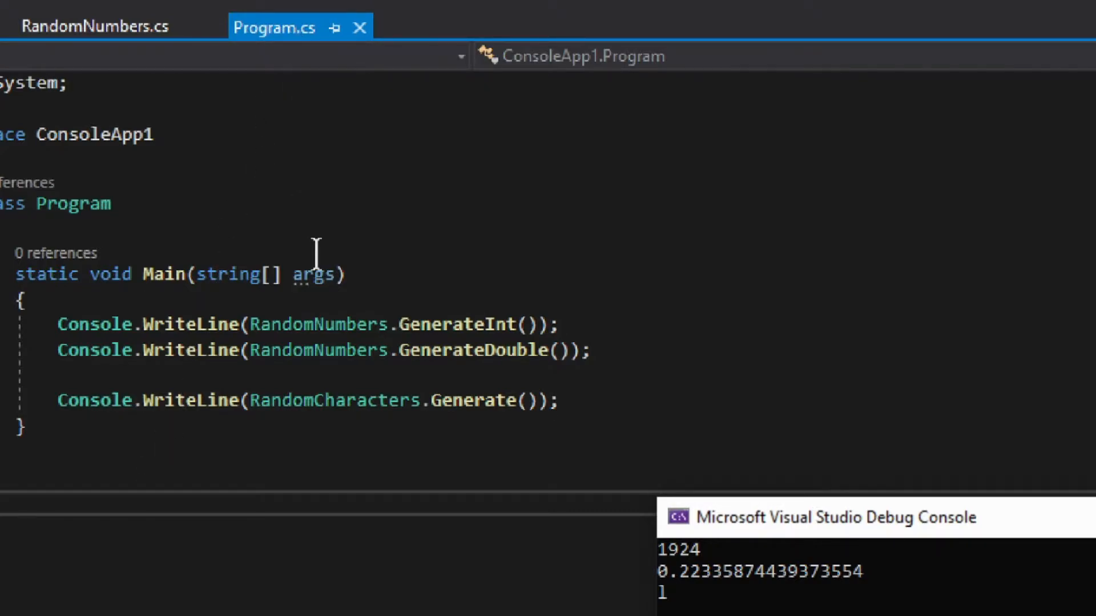
pyautogui.moveTo(252, 234)
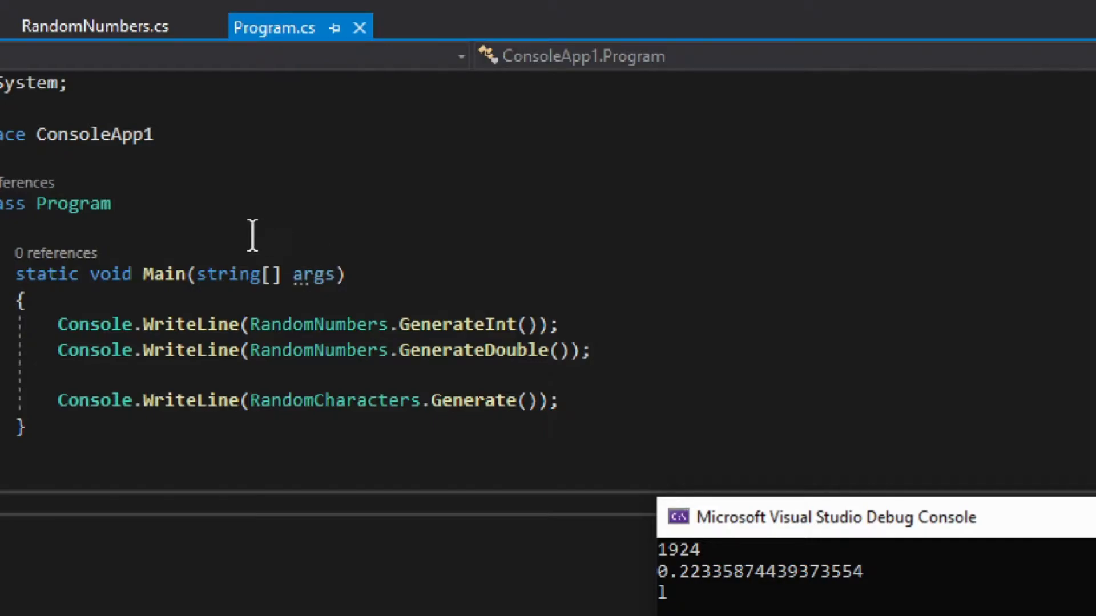
pyautogui.moveTo(104, 73)
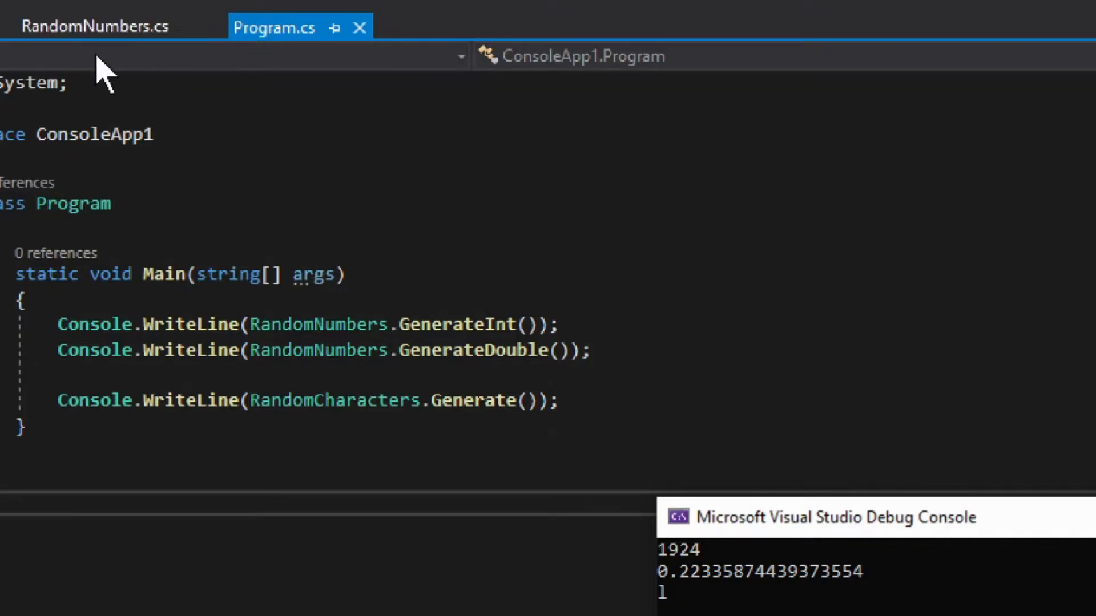
pyautogui.moveTo(198, 244)
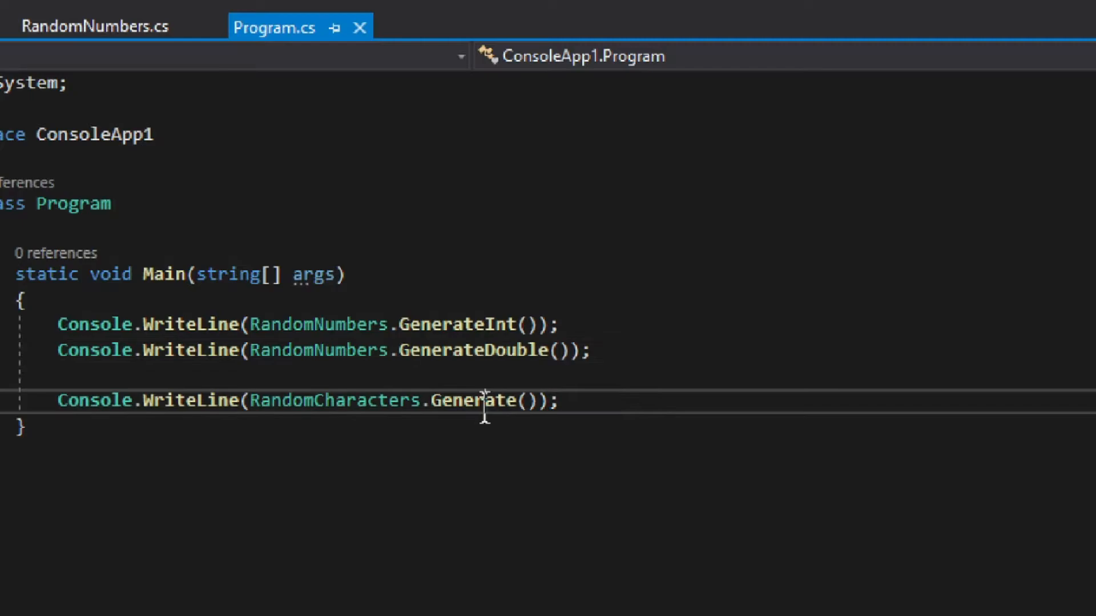
# Highlight the Generate call on RandomCharacters in Program.cs Main
pyautogui.doubleClick(472, 400)
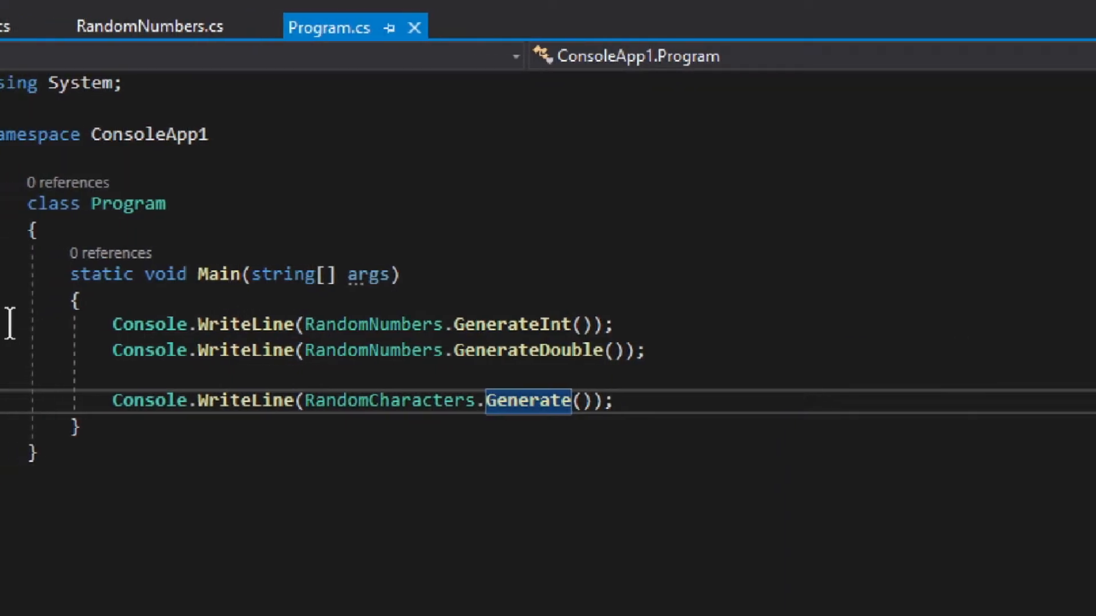
# Review RandomNumbers.cs where GenerateInt returns rnd.Next(100,2000), highlighting the Next call
pyautogui.click(276, 26)
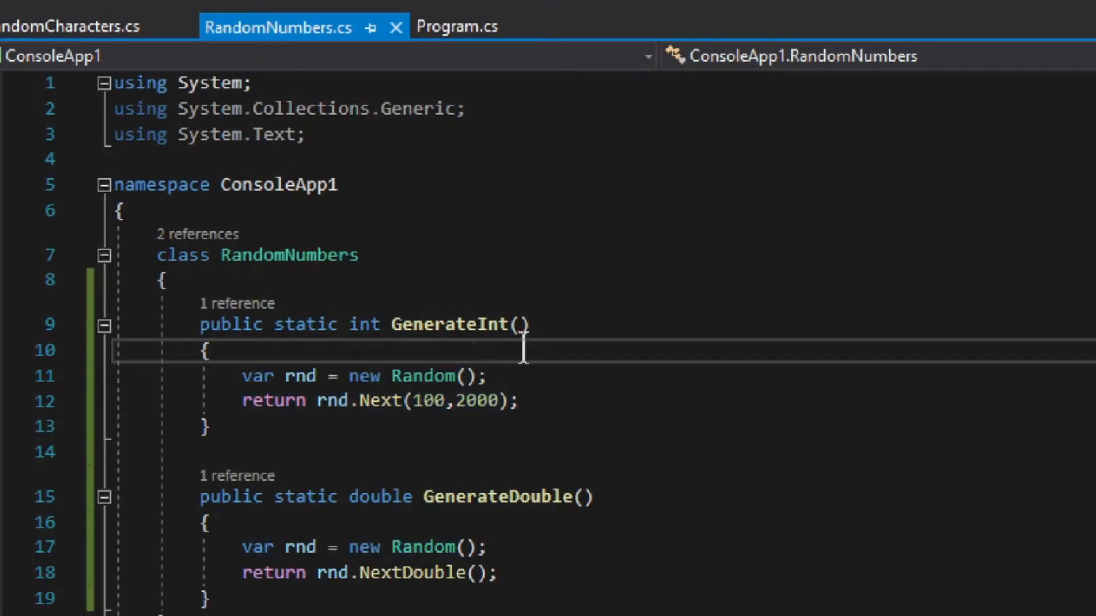
pyautogui.scroll(-3)
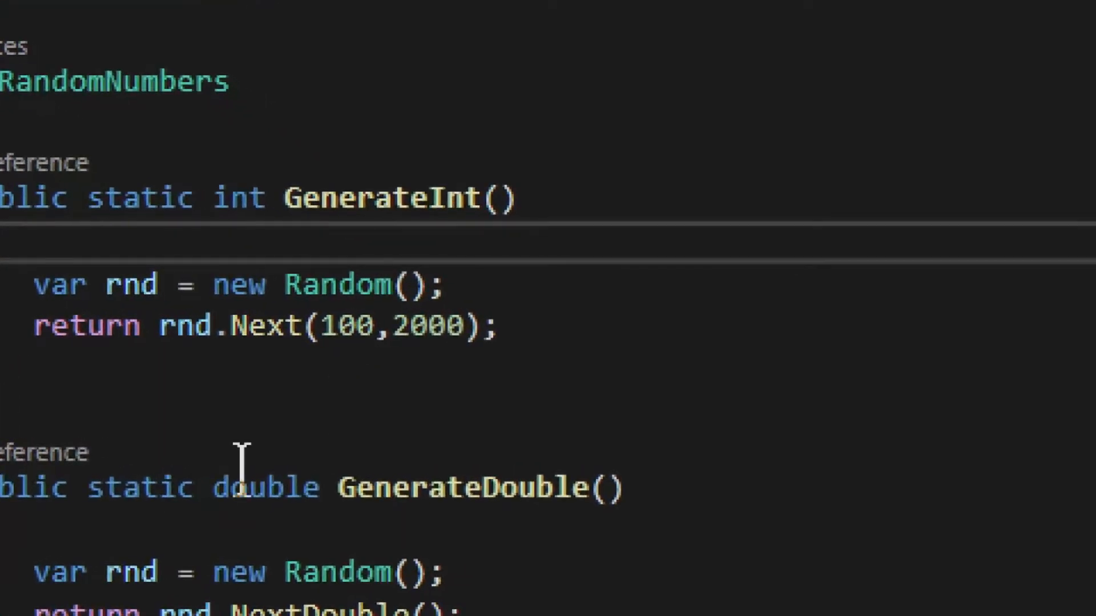
pyautogui.scroll(-3)
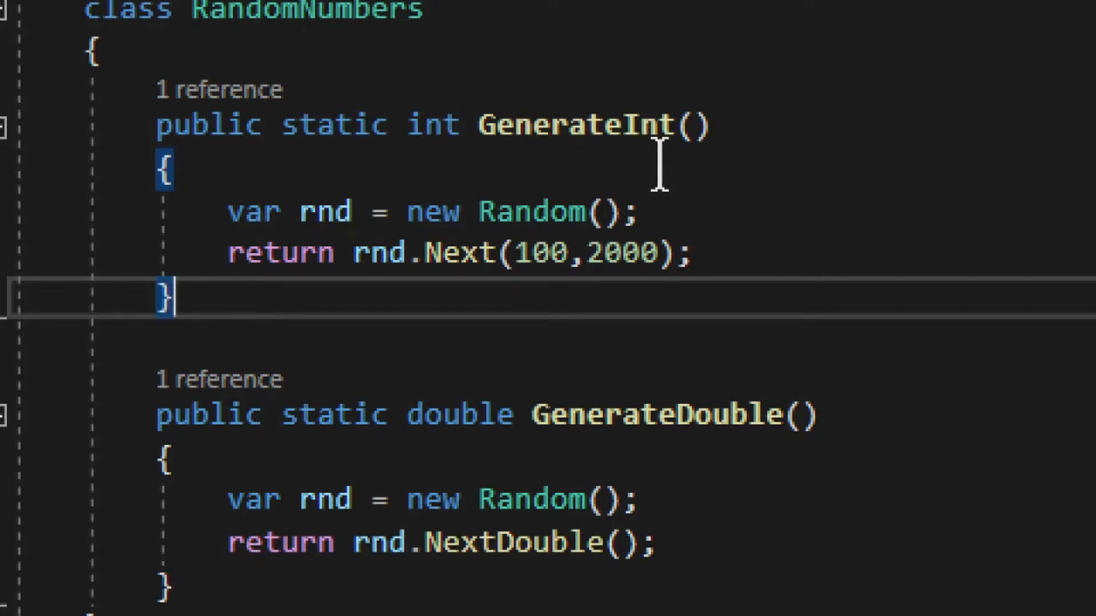
pyautogui.moveTo(531, 211)
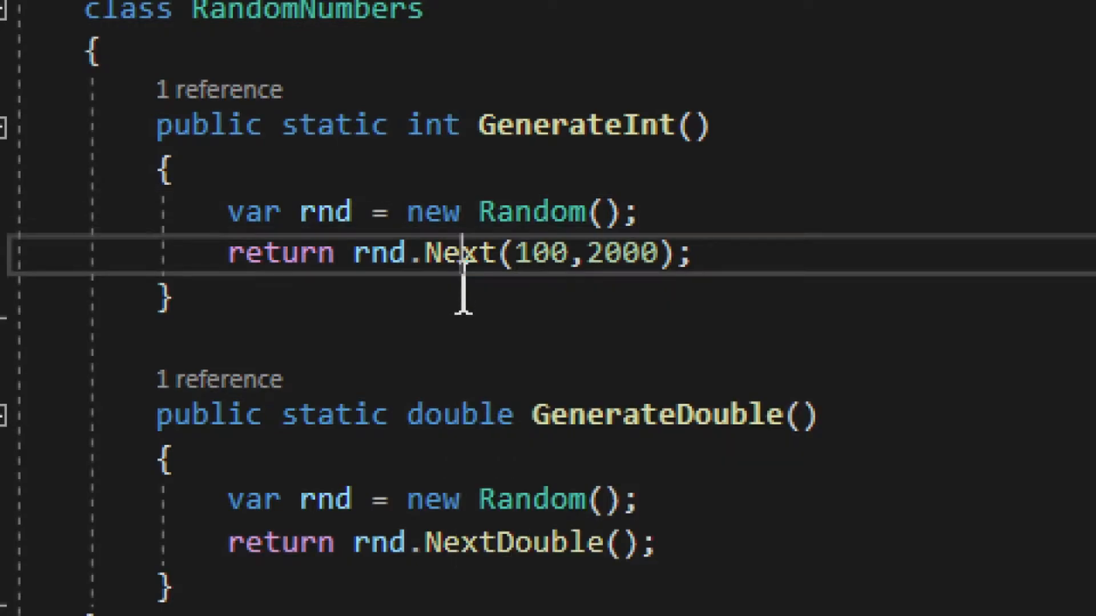
pyautogui.doubleClick(458, 254)
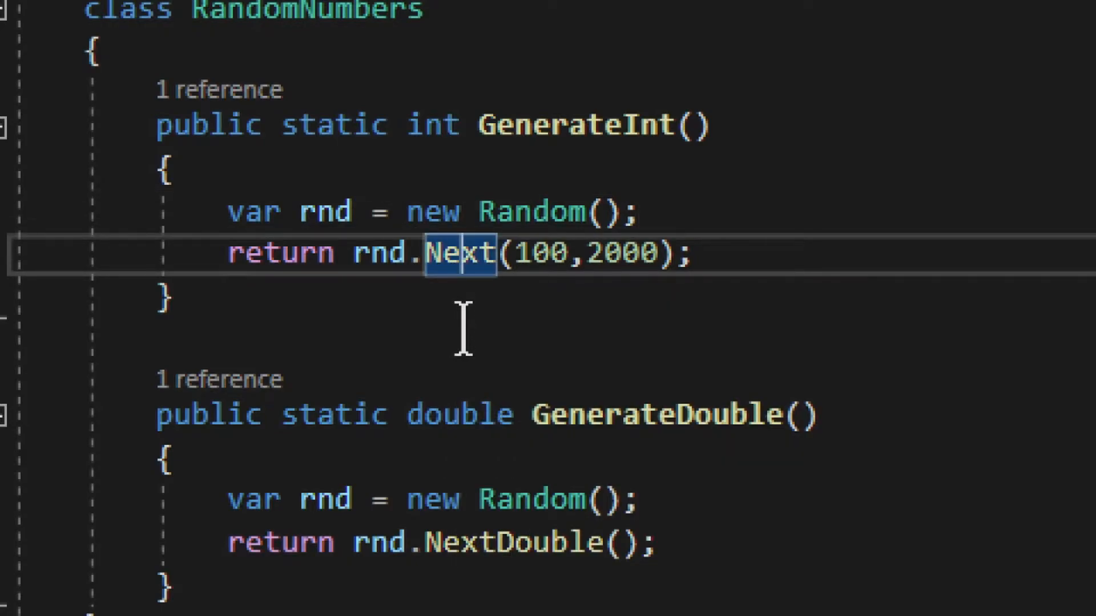
pyautogui.moveTo(521, 255)
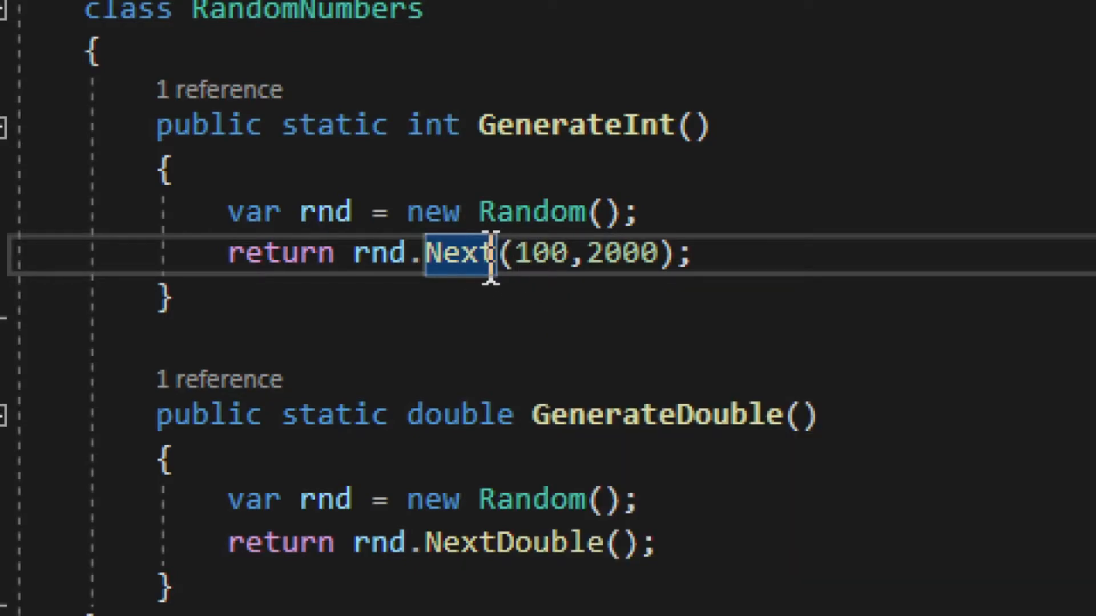
pyautogui.moveTo(458, 253)
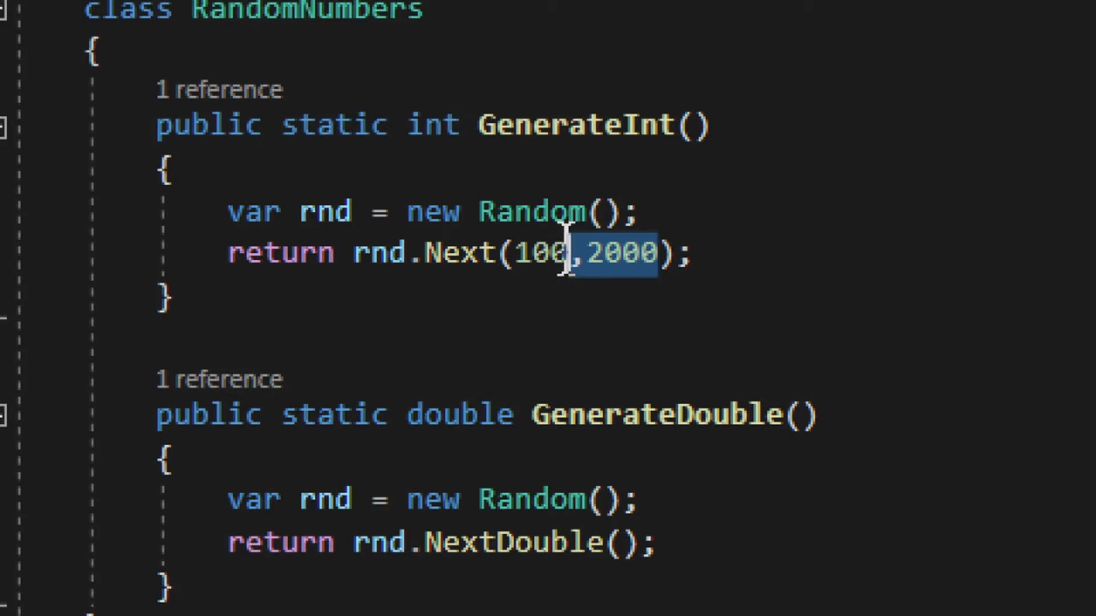
pyautogui.press('Delete')
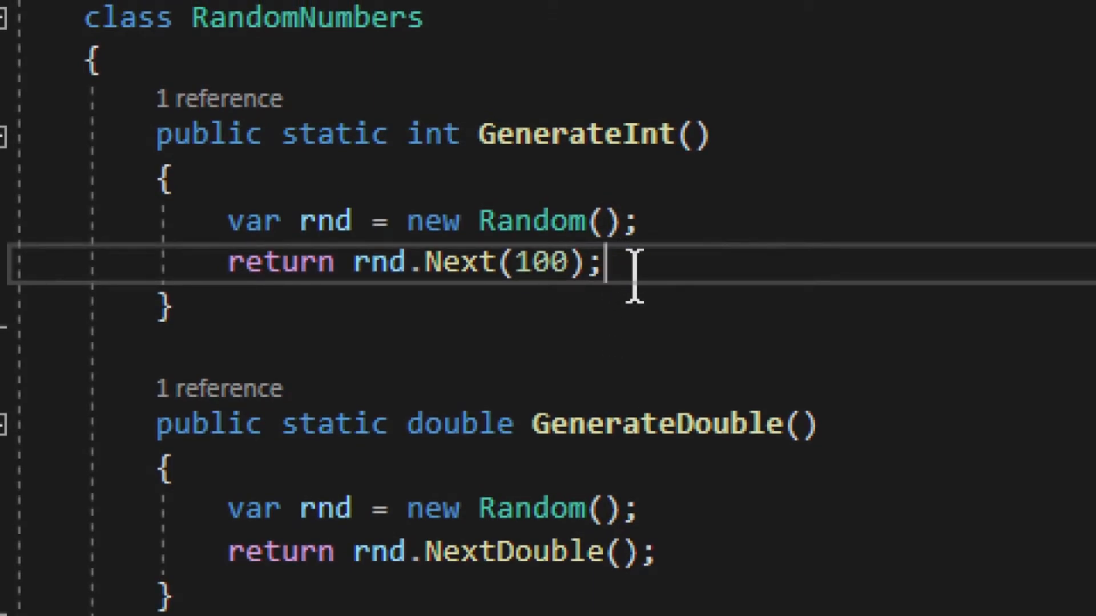
pyautogui.doubleClick(279, 263)
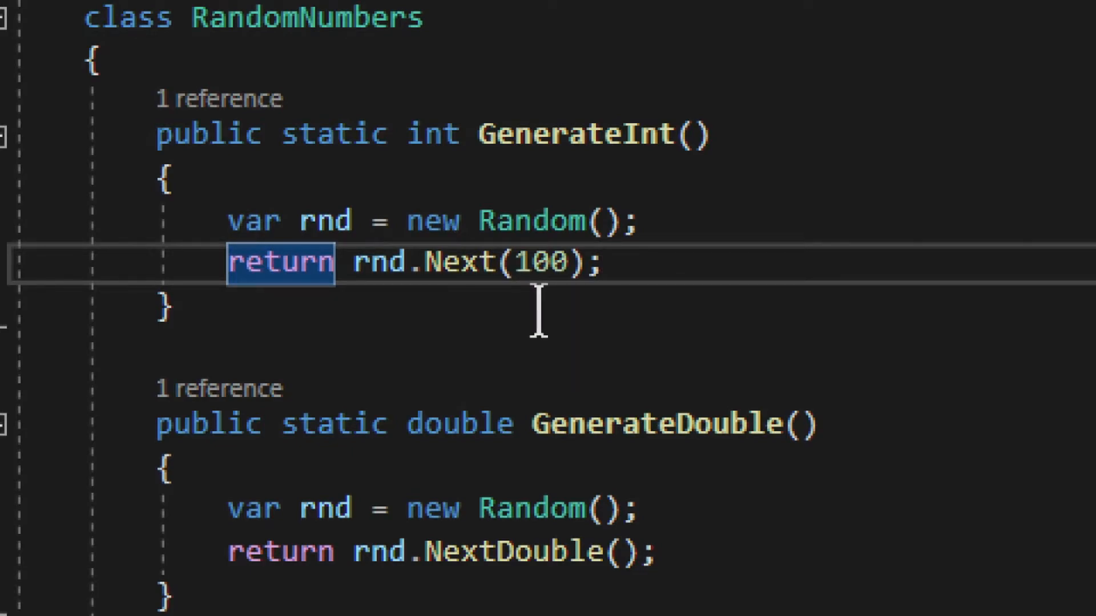
pyautogui.write(',2000')
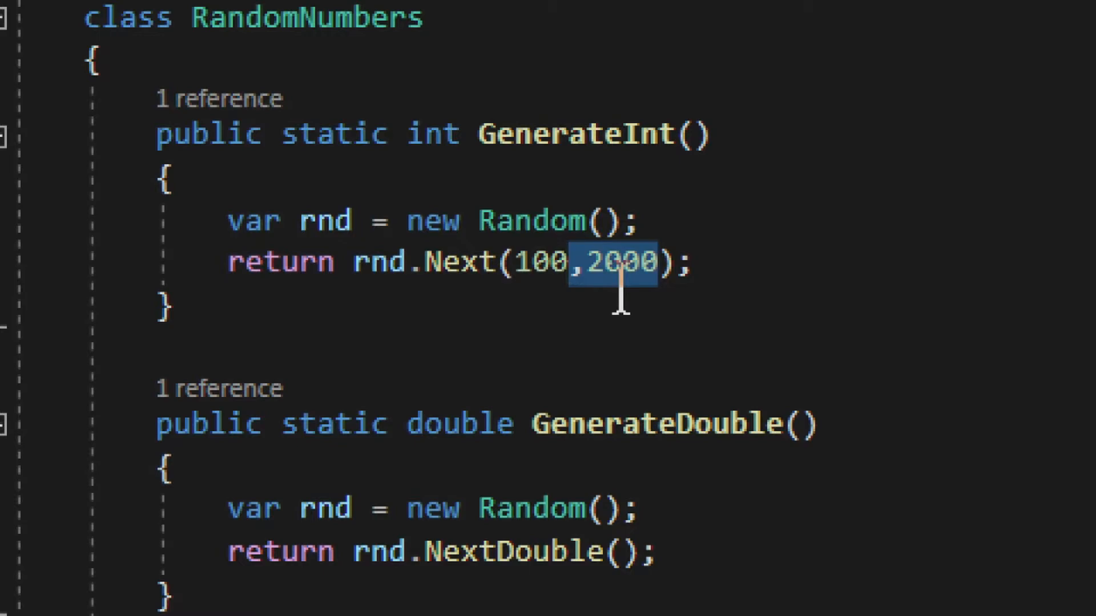
pyautogui.moveTo(699, 294)
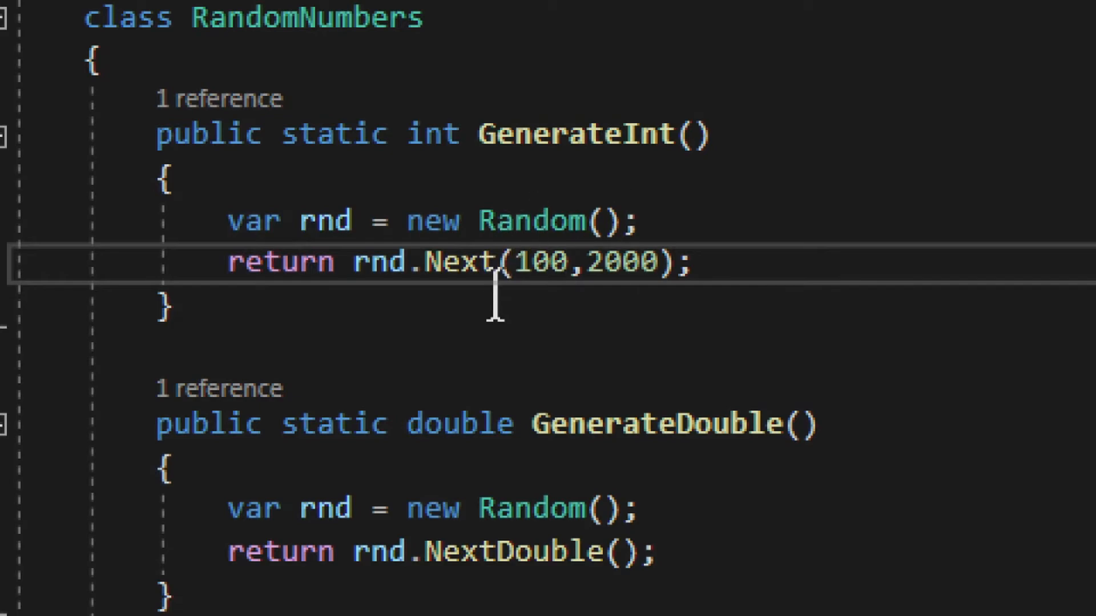
pyautogui.moveTo(807, 329)
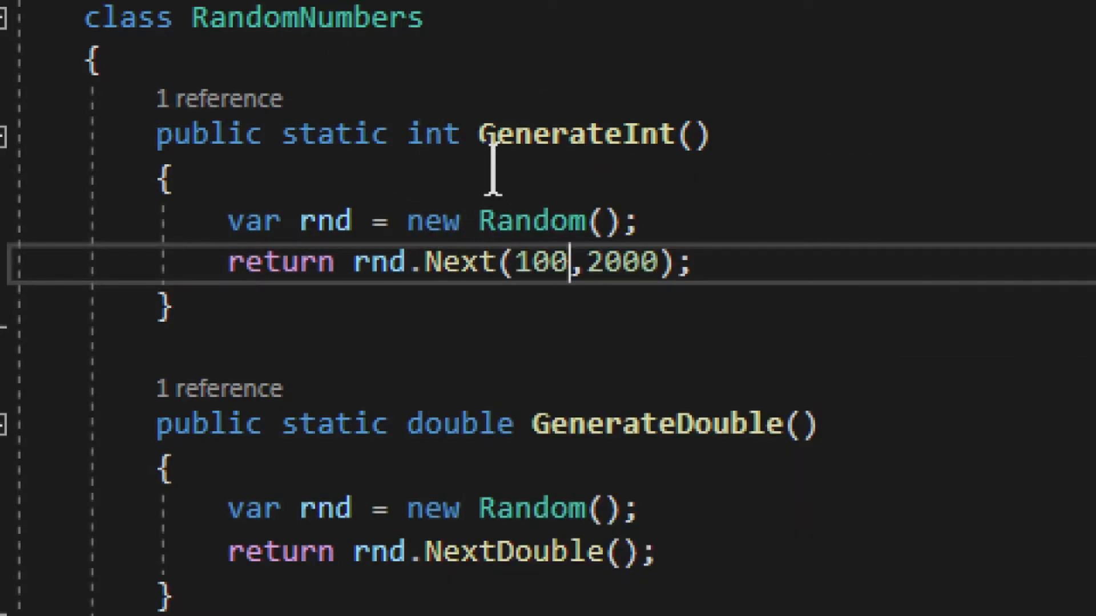
pyautogui.moveTo(335, 126)
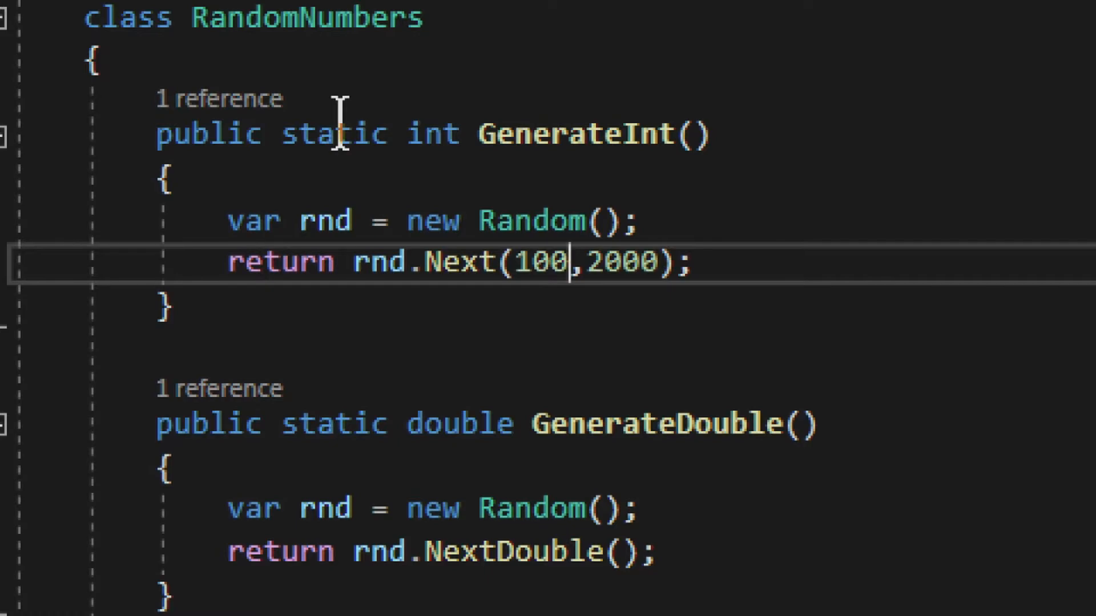
pyautogui.moveTo(465, 602)
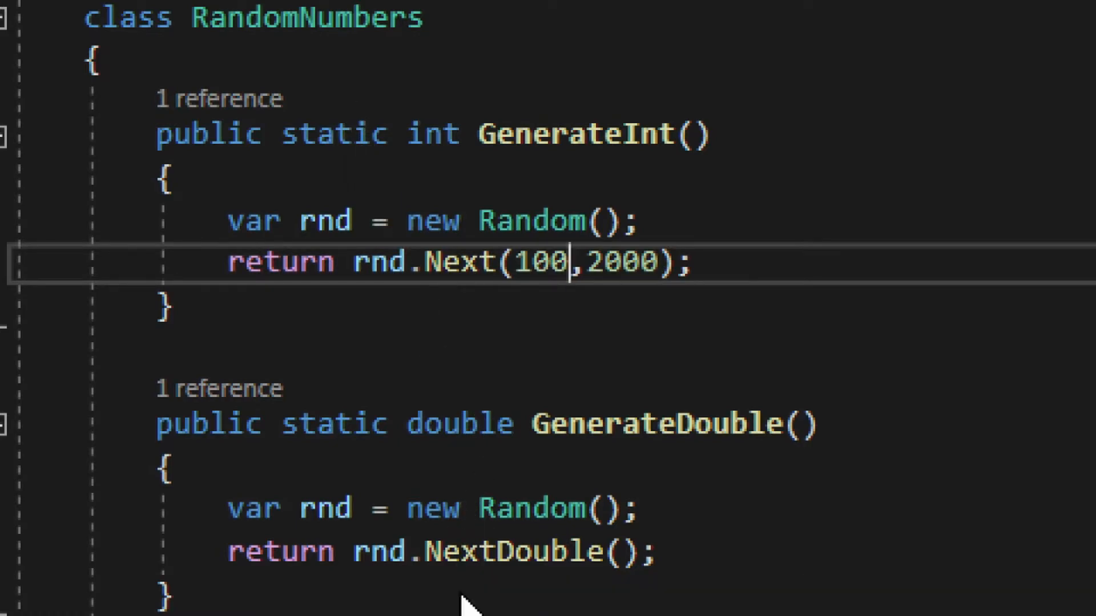
pyautogui.scroll(-3)
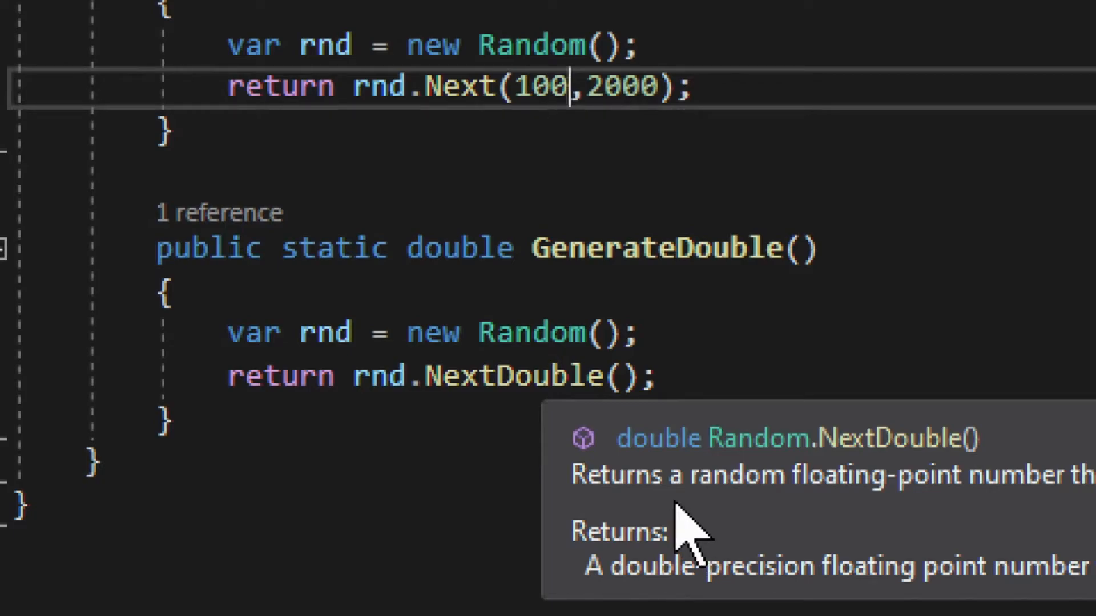
pyautogui.moveTo(661, 395)
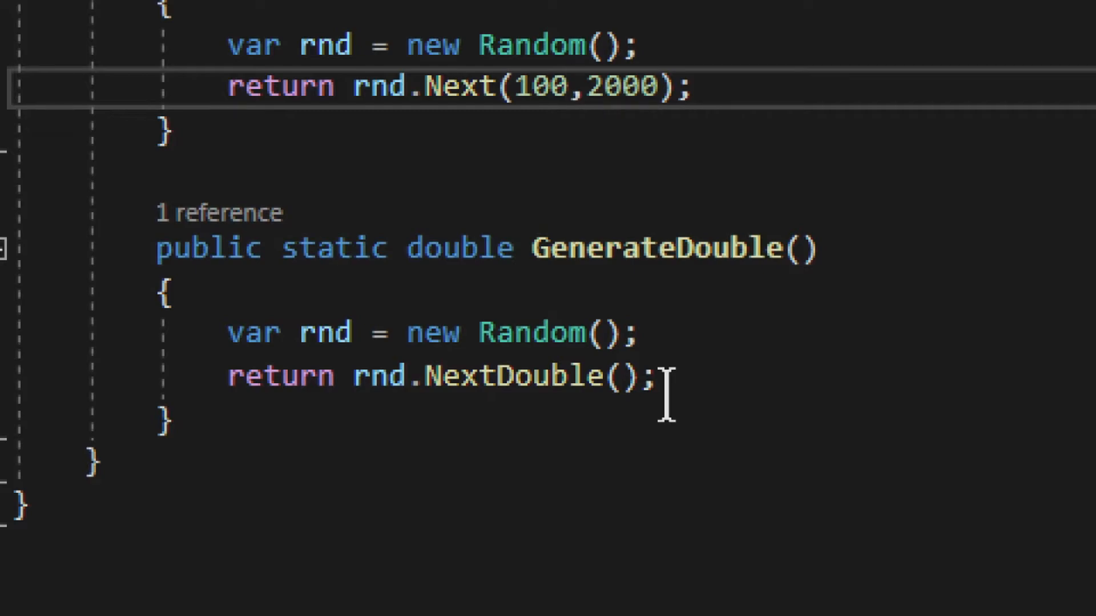
pyautogui.click(567, 86)
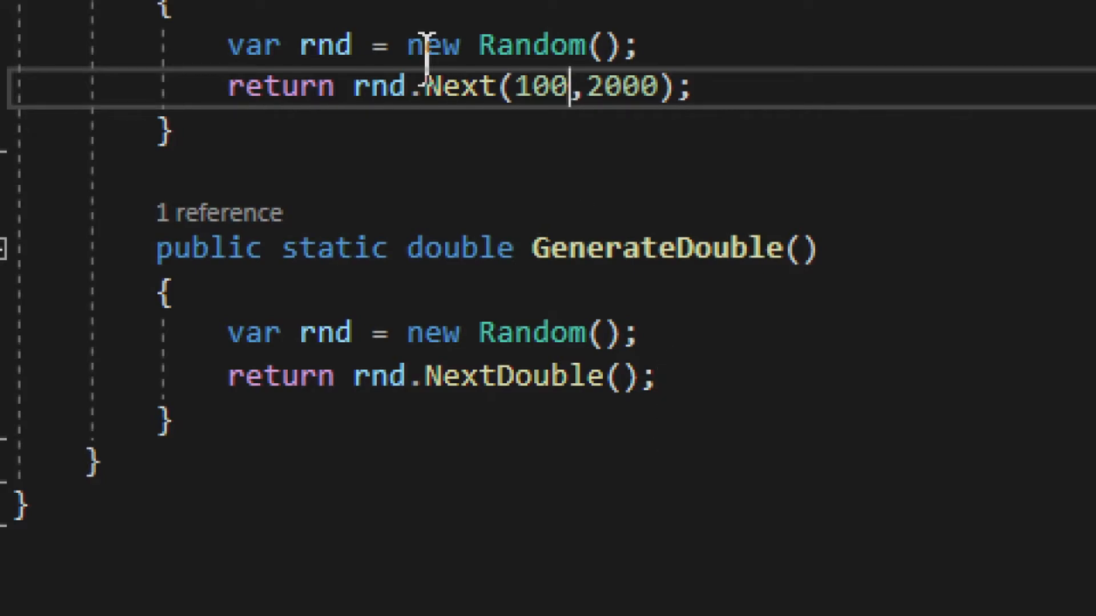
pyautogui.moveTo(524, 375)
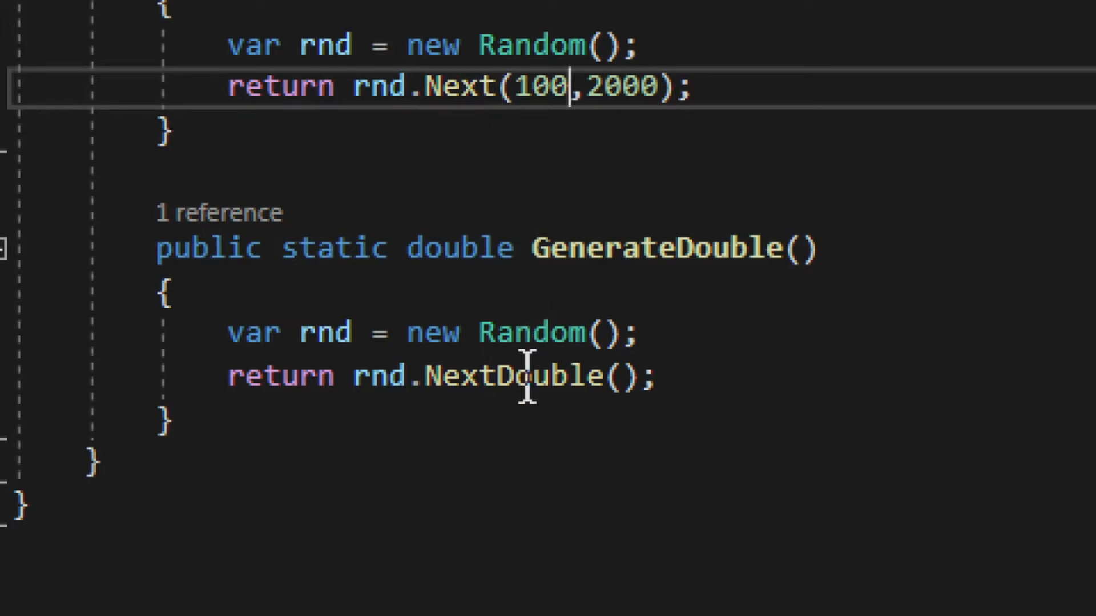
pyautogui.moveTo(765, 378)
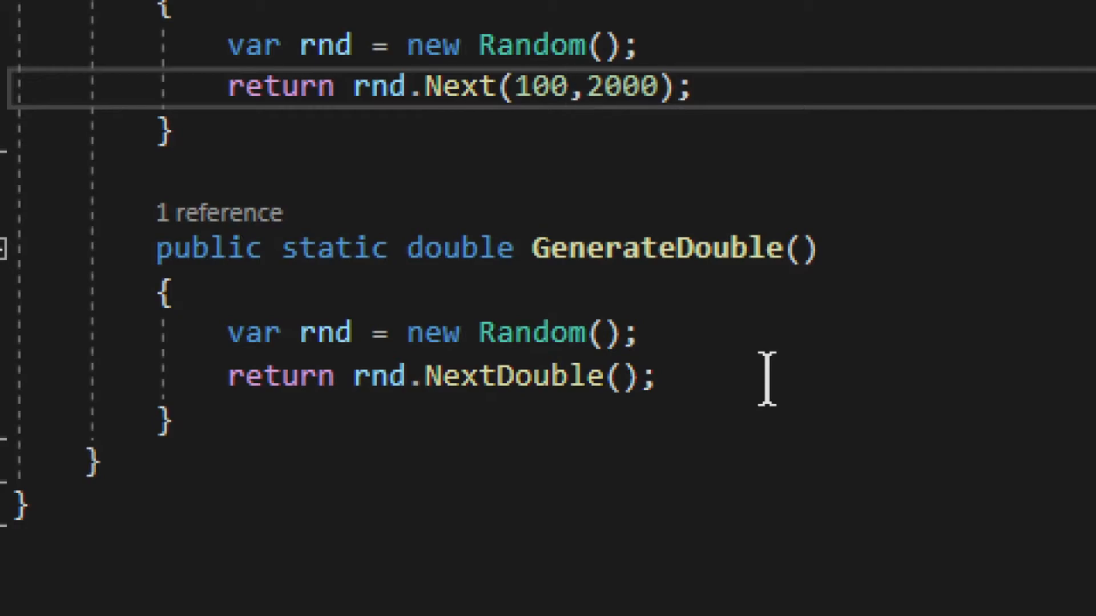
pyautogui.moveTo(668, 375)
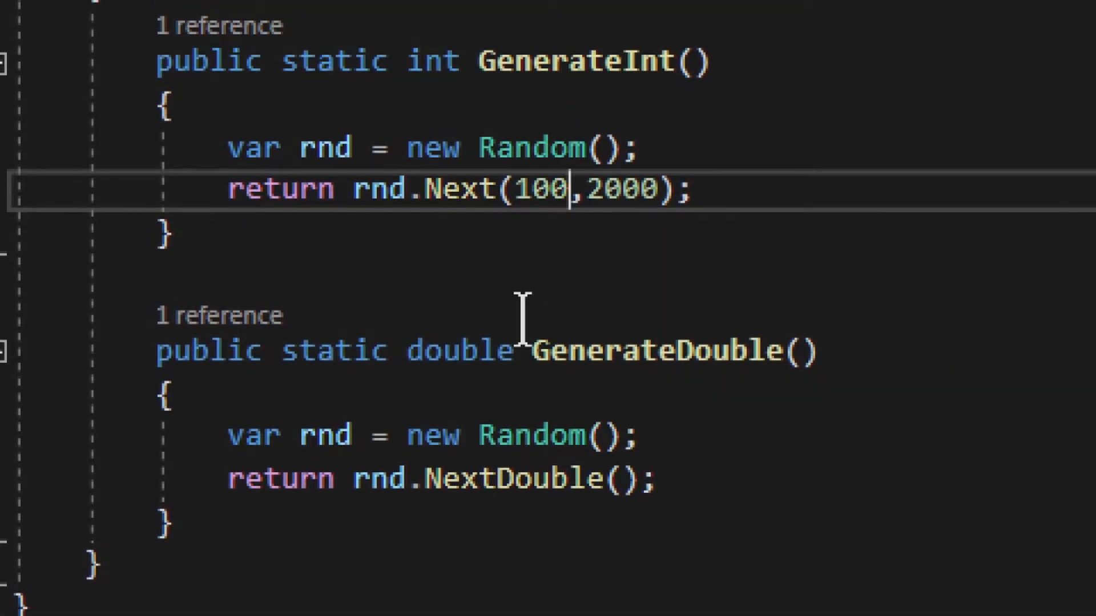
pyautogui.doubleClick(460, 350)
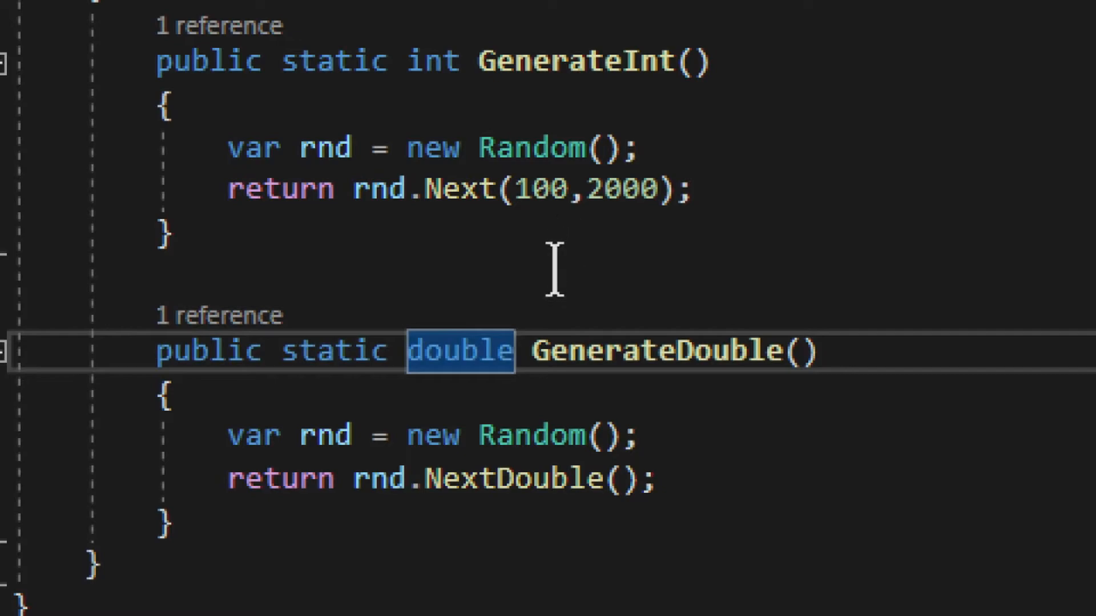
pyautogui.moveTo(487, 191)
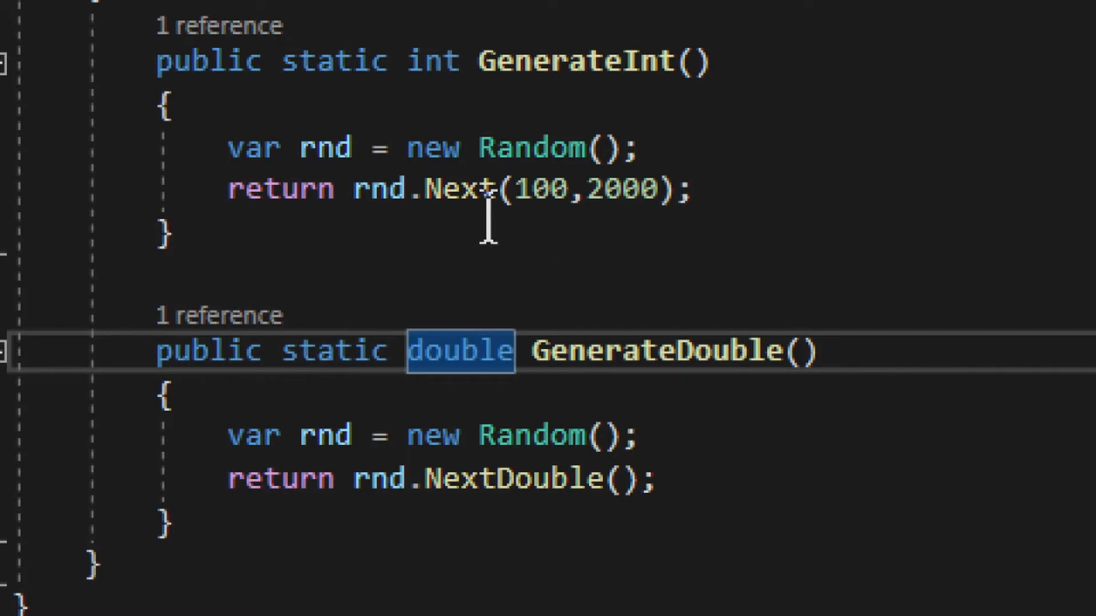
pyautogui.doubleClick(458, 188)
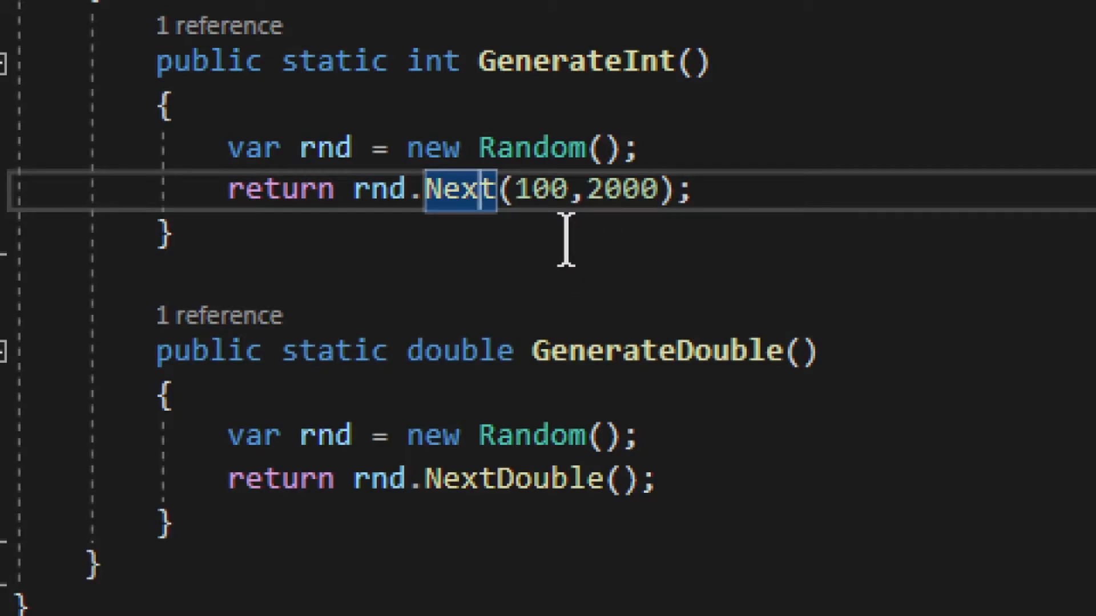
pyautogui.moveTo(552, 503)
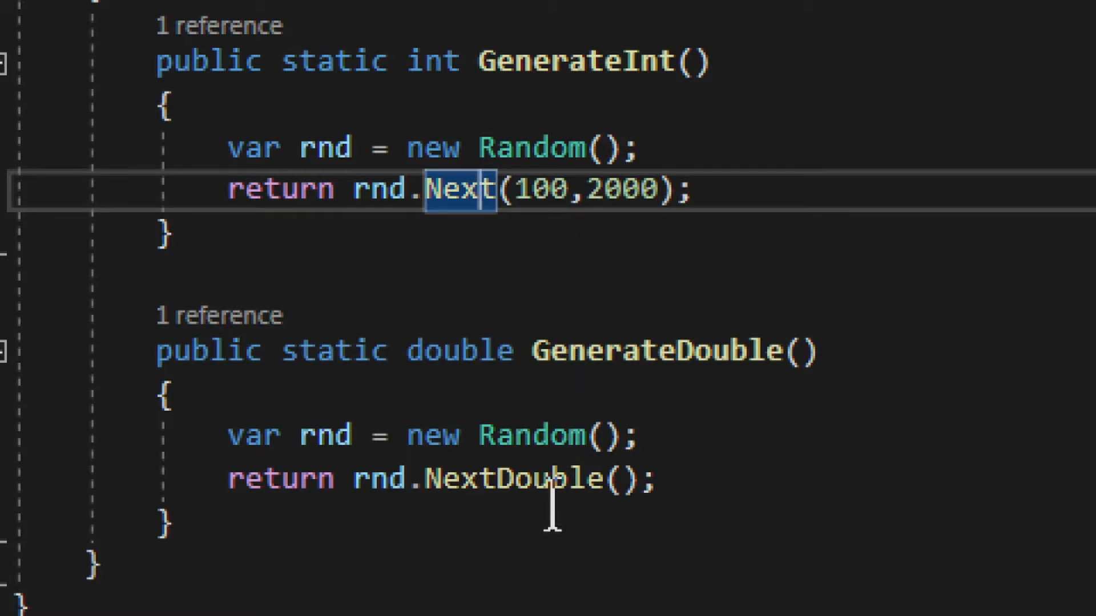
pyautogui.scroll(-3)
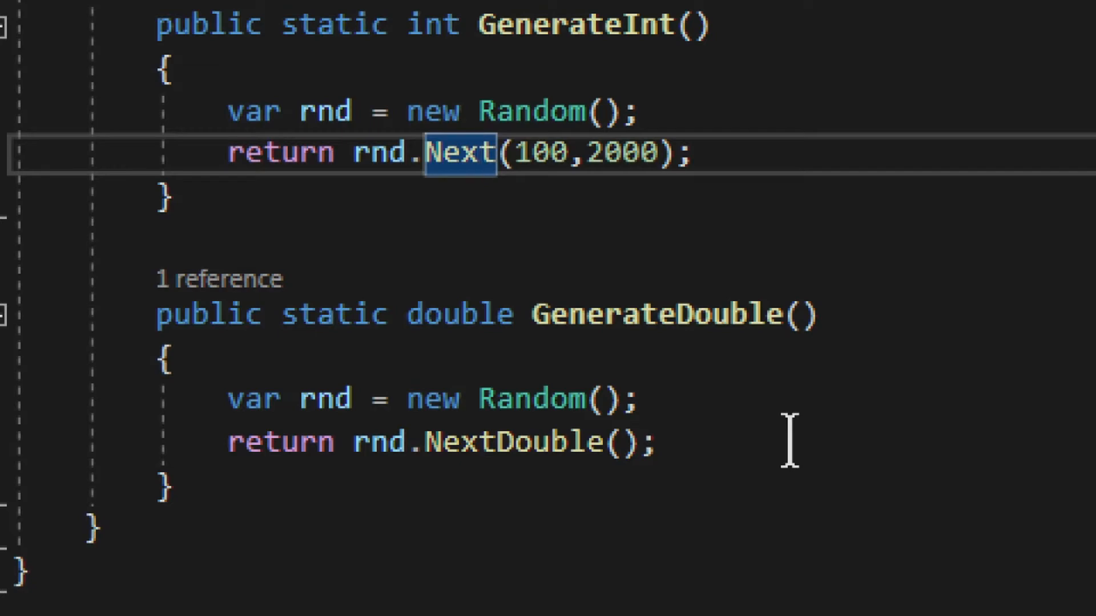
pyautogui.moveTo(263, 213)
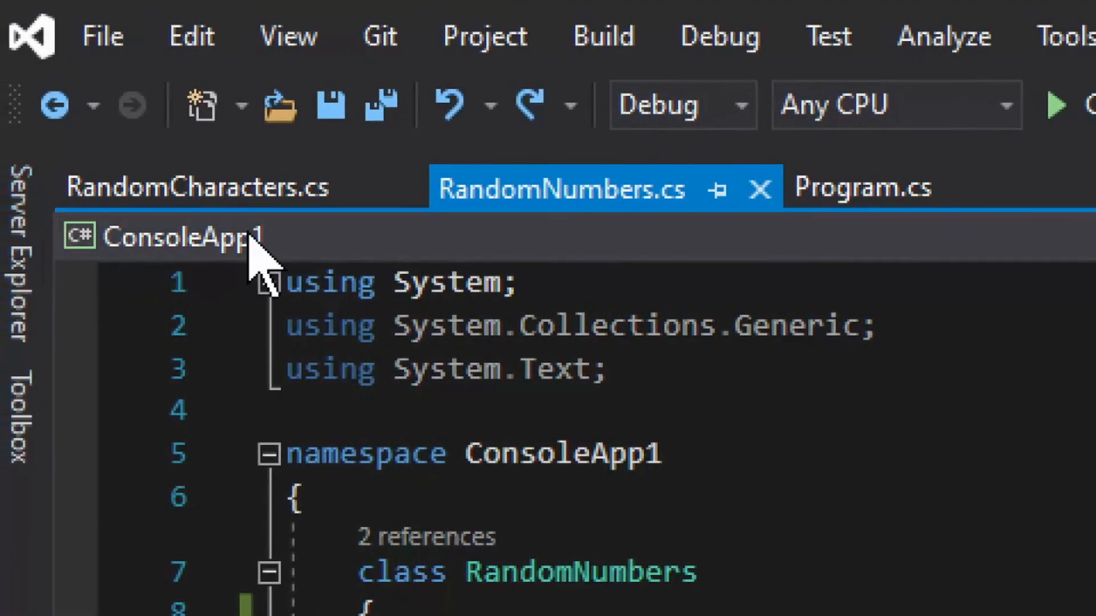
# Show RandomCharacters.cs with the letters list and Generate returning letters[rnd.Next(0, 4)]
pyautogui.click(195, 186)
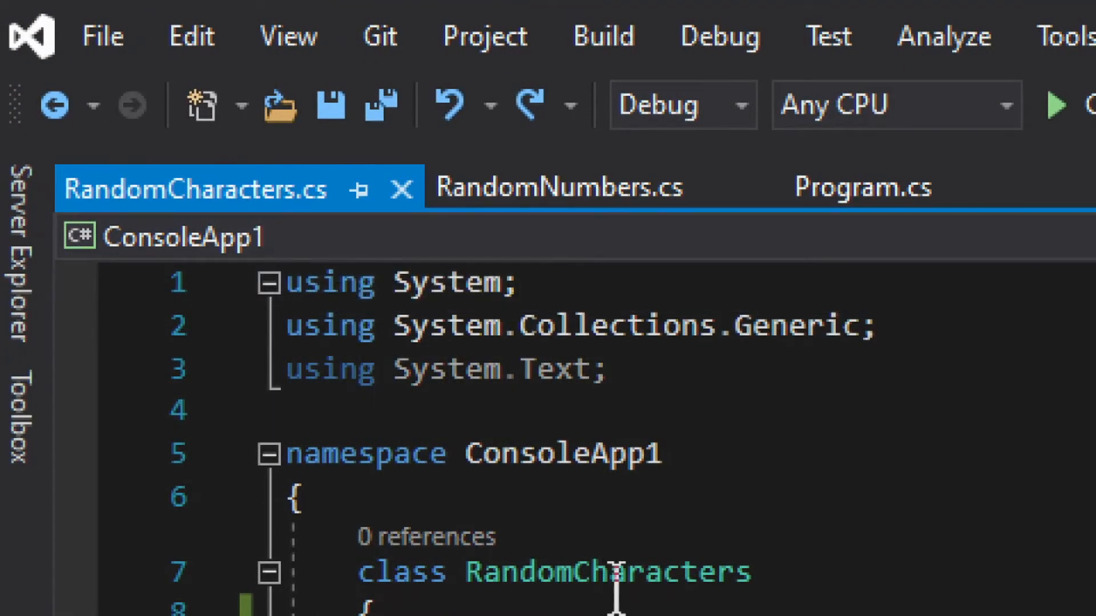
pyautogui.scroll(-3)
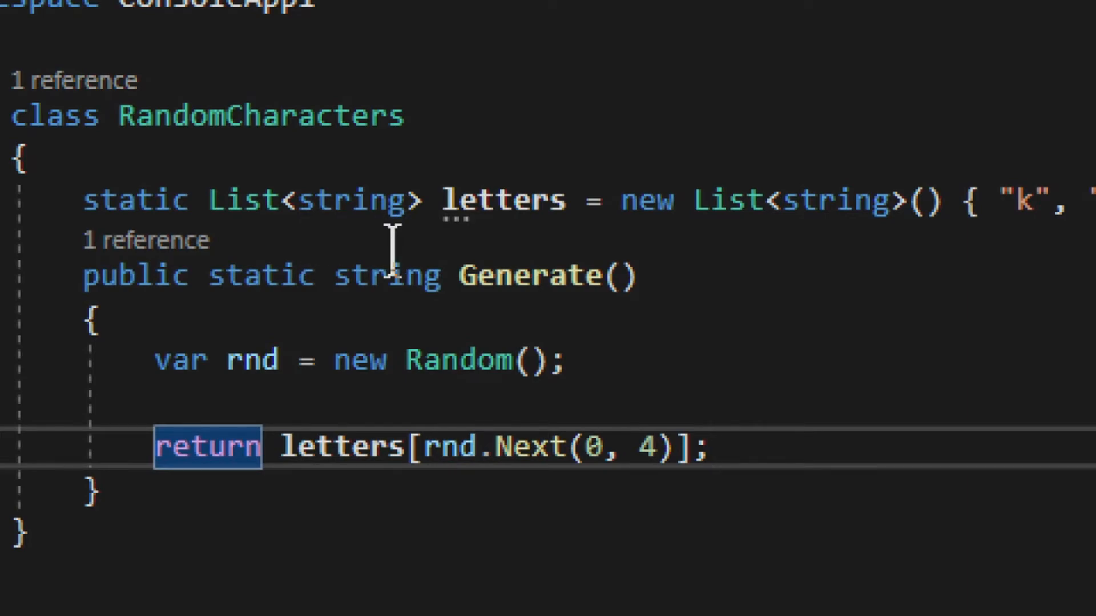
pyautogui.moveTo(688, 213)
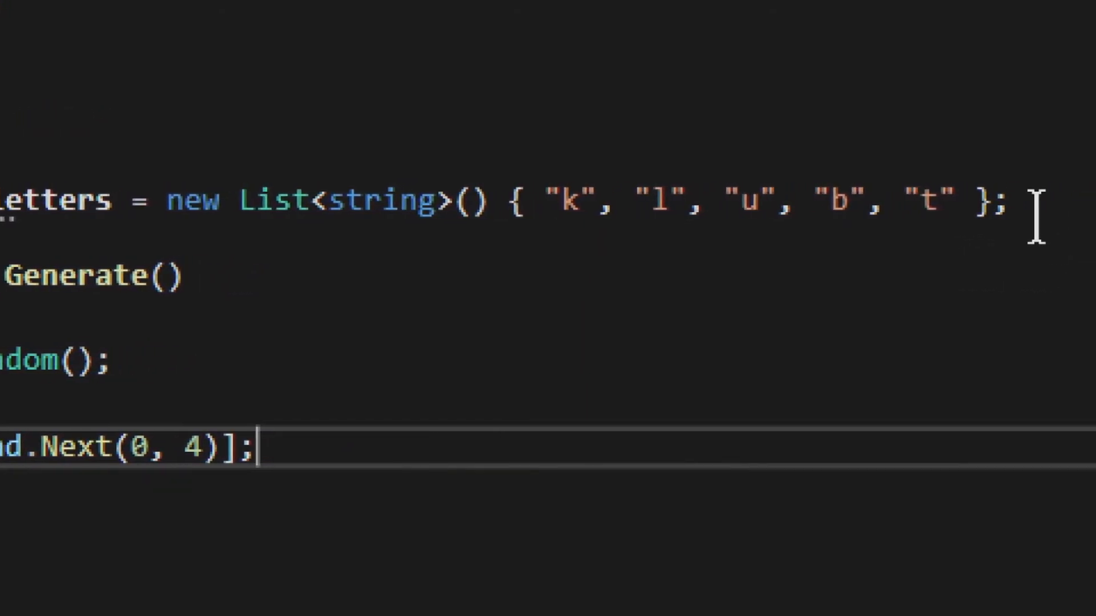
pyautogui.moveTo(679, 255)
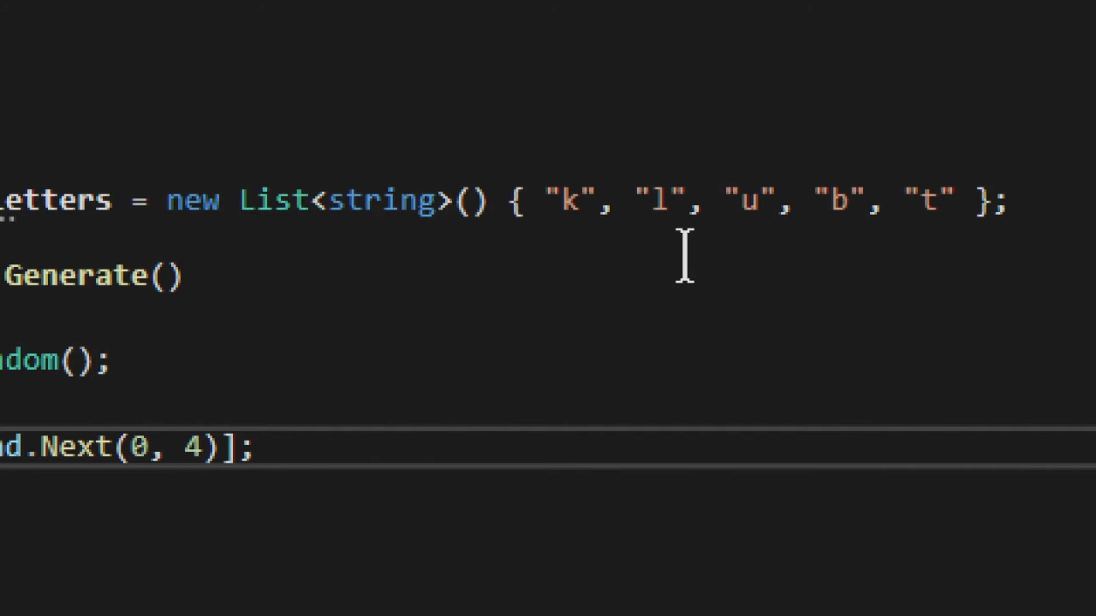
pyautogui.click(257, 446)
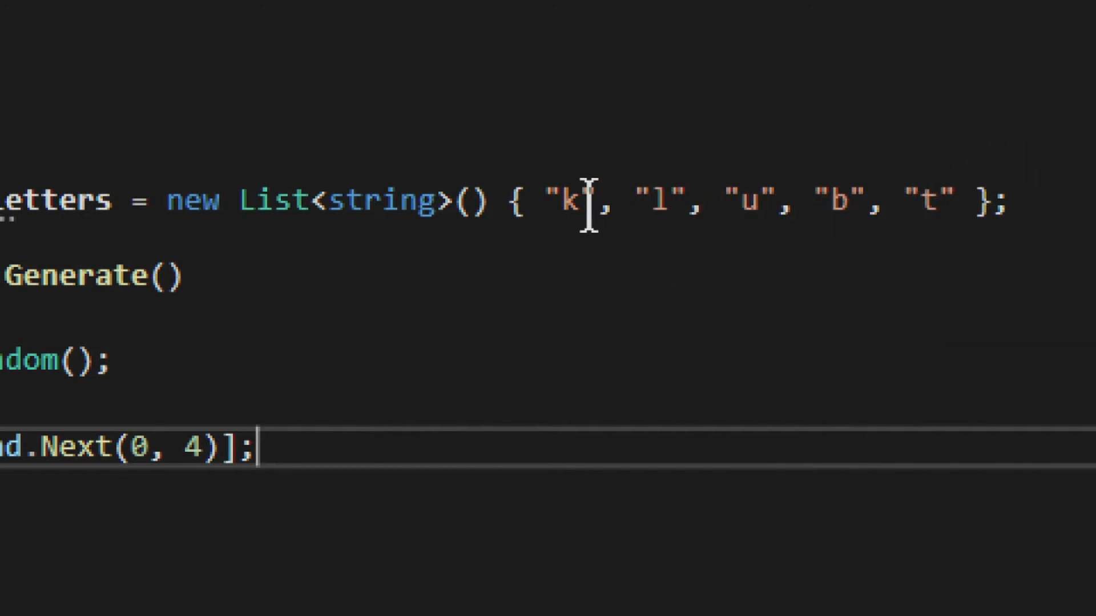
pyautogui.moveTo(664, 300)
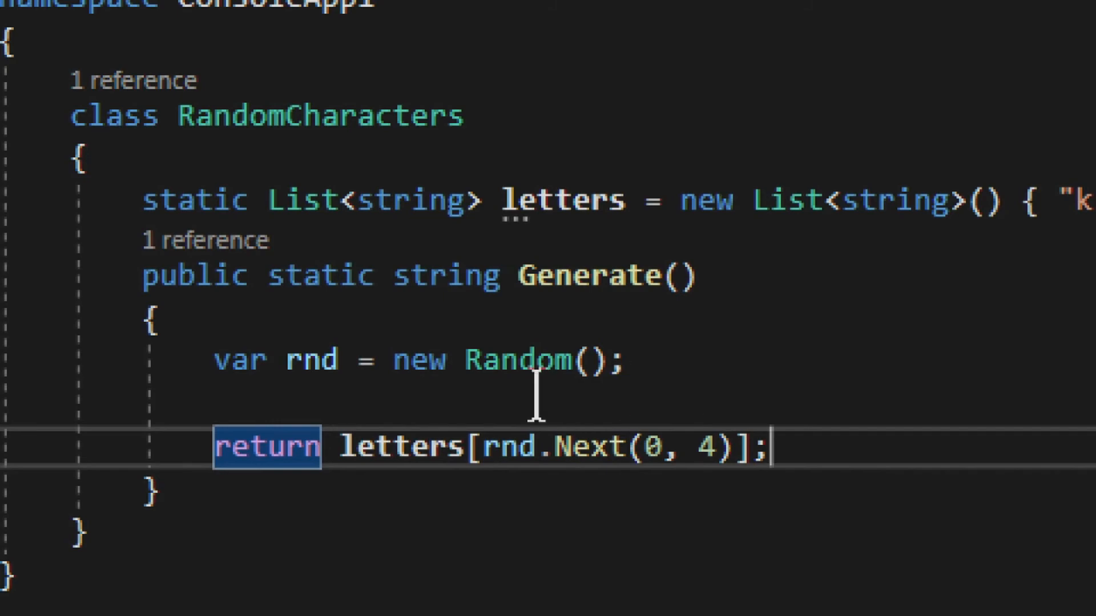
pyautogui.moveTo(521, 405)
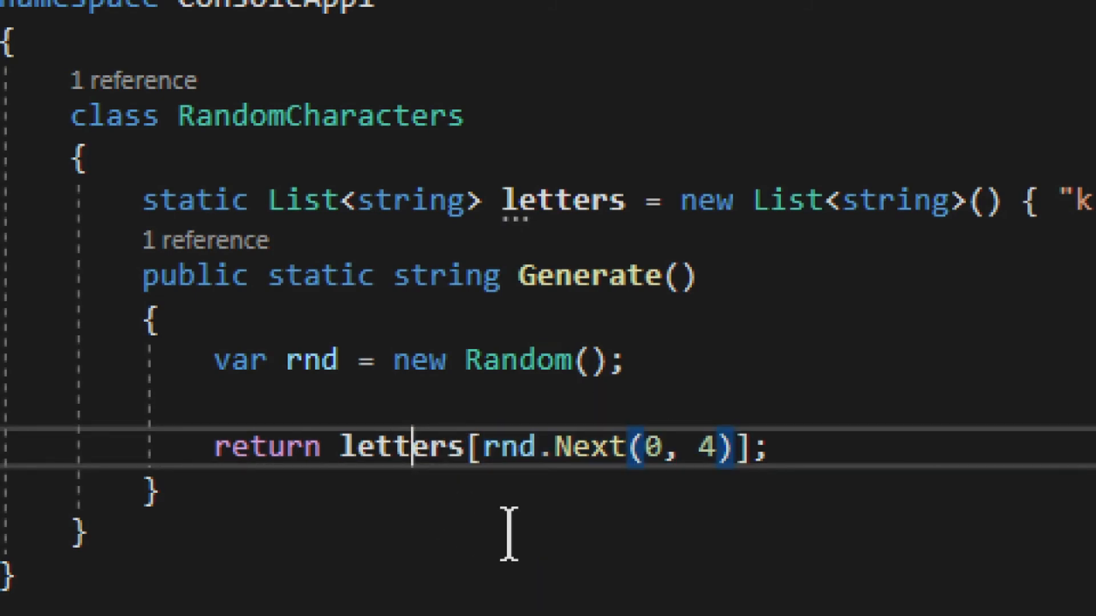
pyautogui.doubleClick(398, 446)
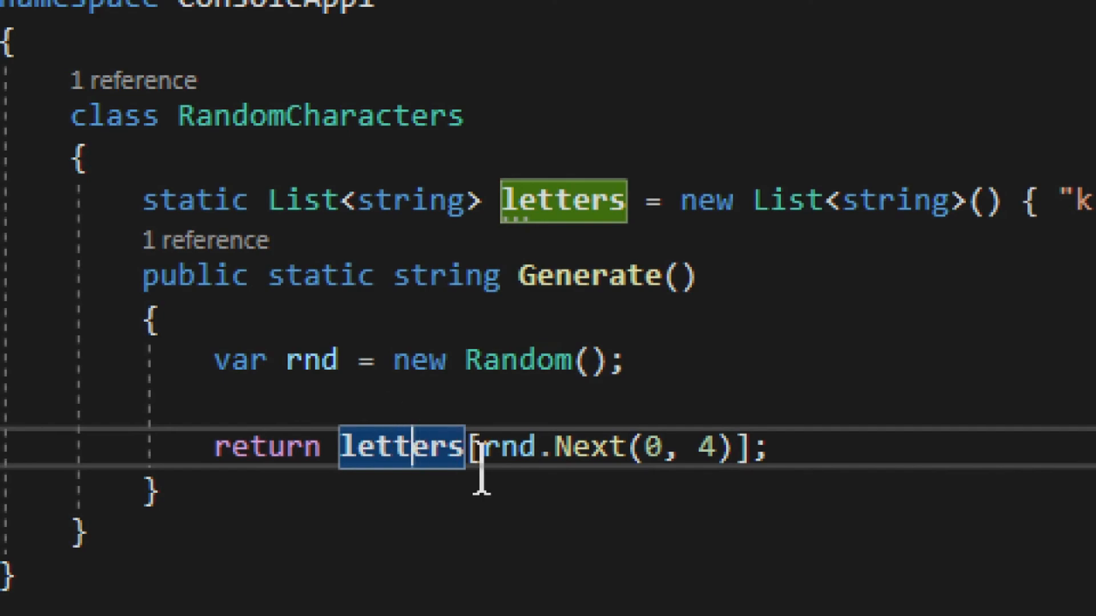
pyautogui.moveTo(453, 402)
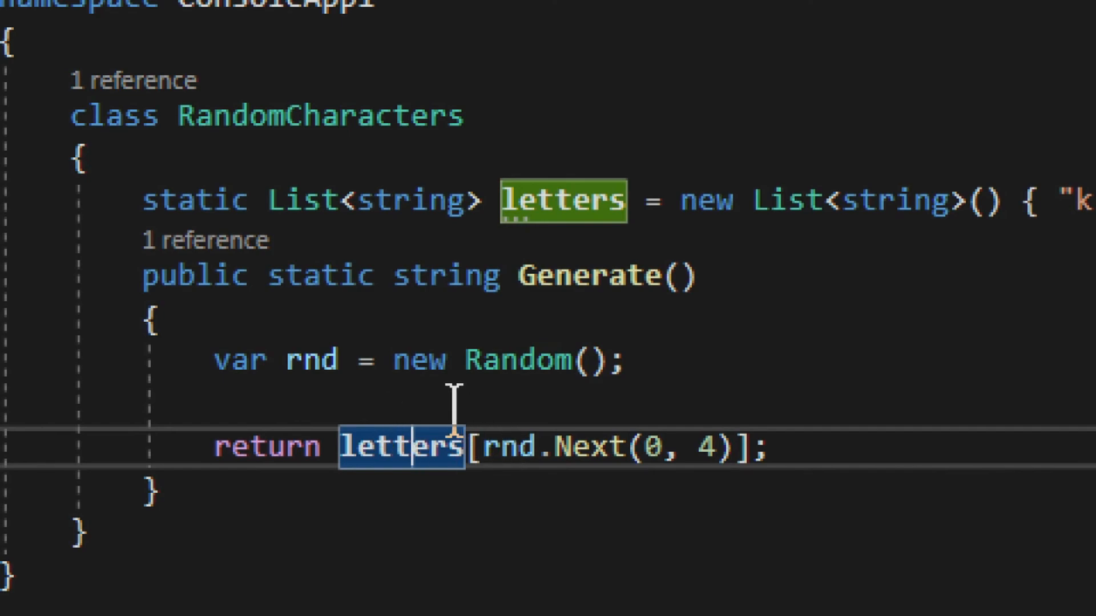